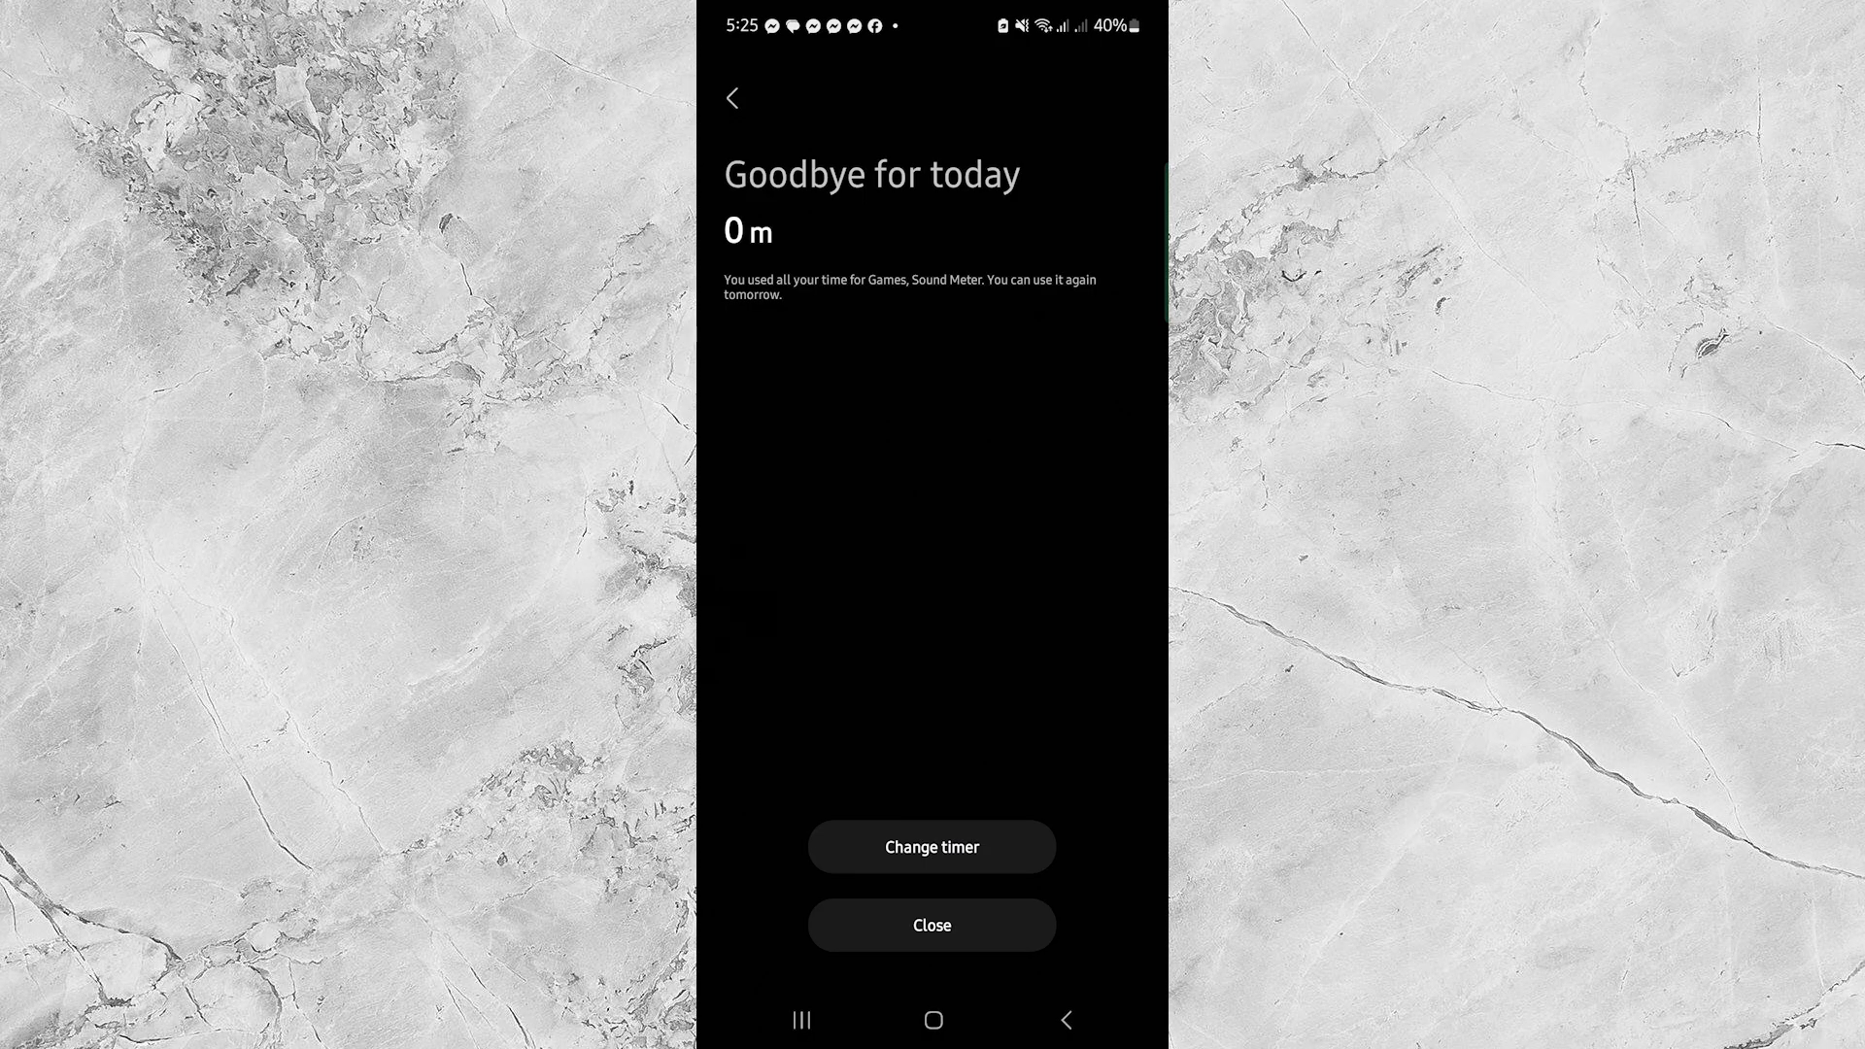
- Dismiss the 'Goodbye for today' time-used-up notice for Games and Sound Meter
{"action": "left_click", "coordinate": [931, 847]}
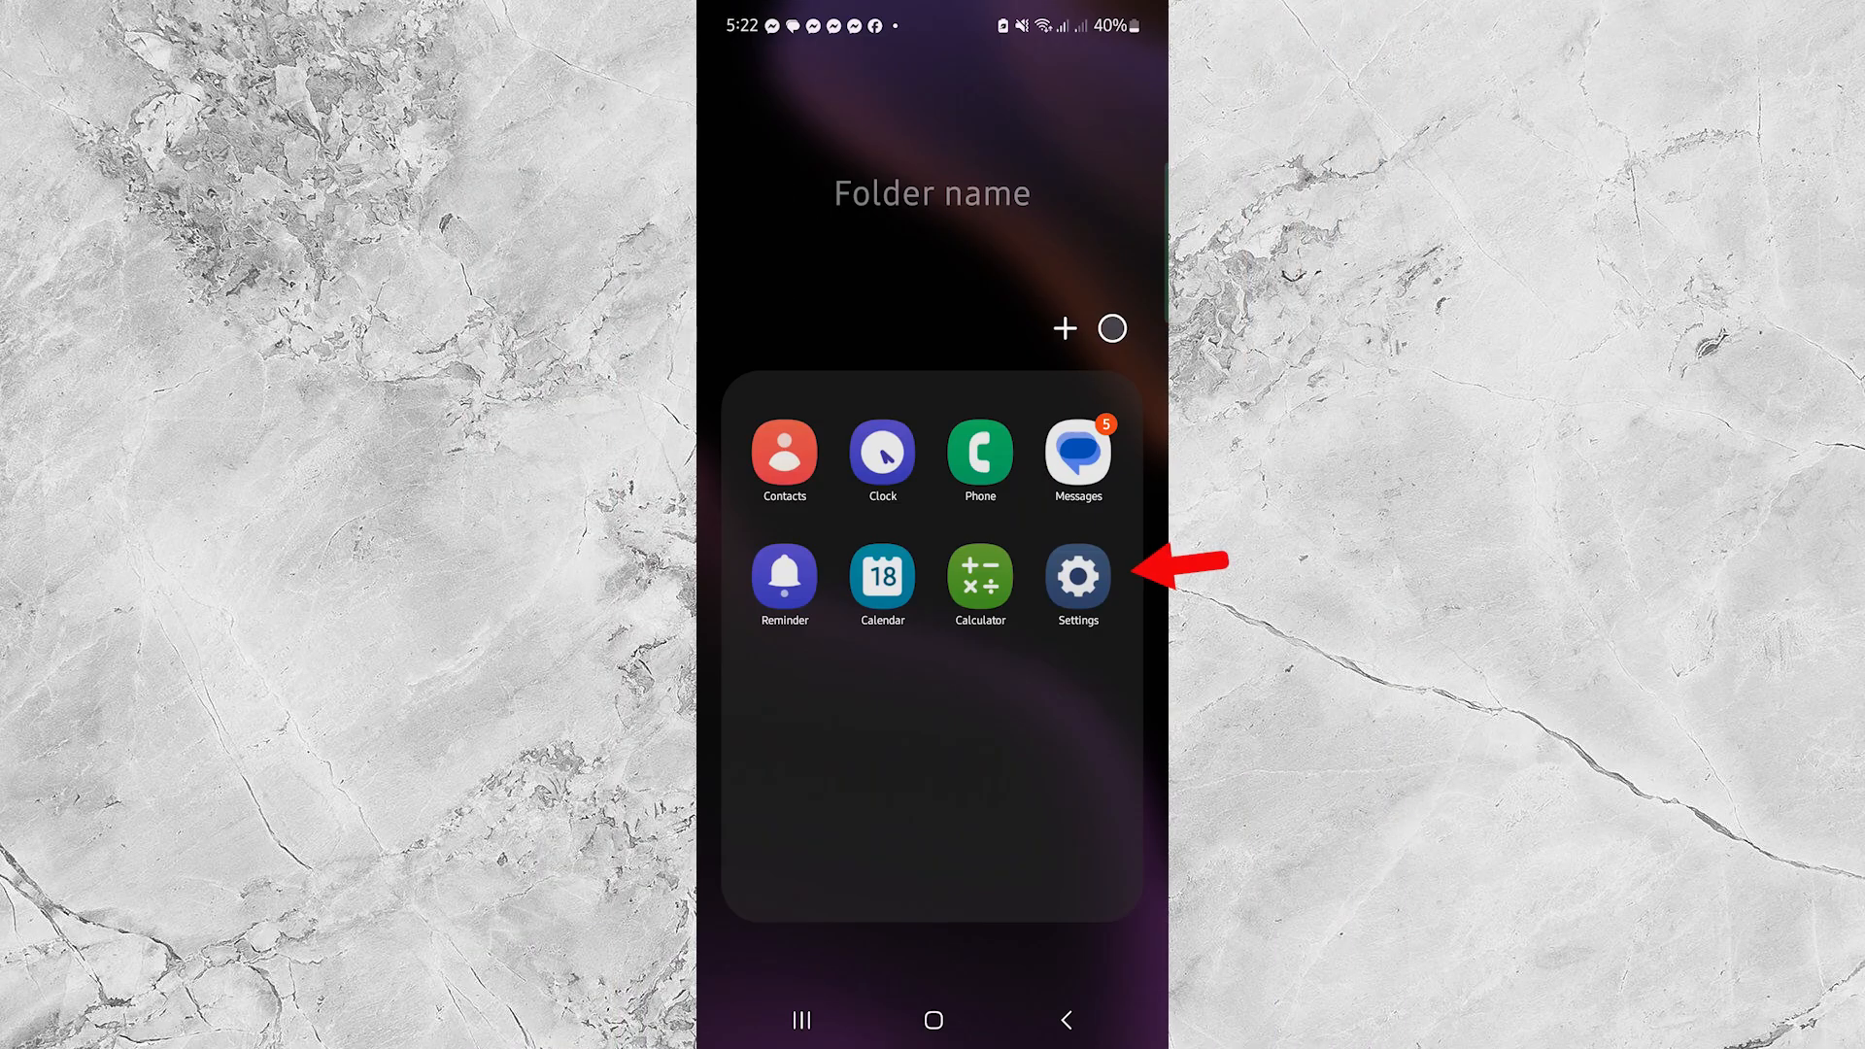
- Go from Settings into 'Digital Wellbeing and parental controls'
{"action": "left_click", "coordinate": [1076, 576]}
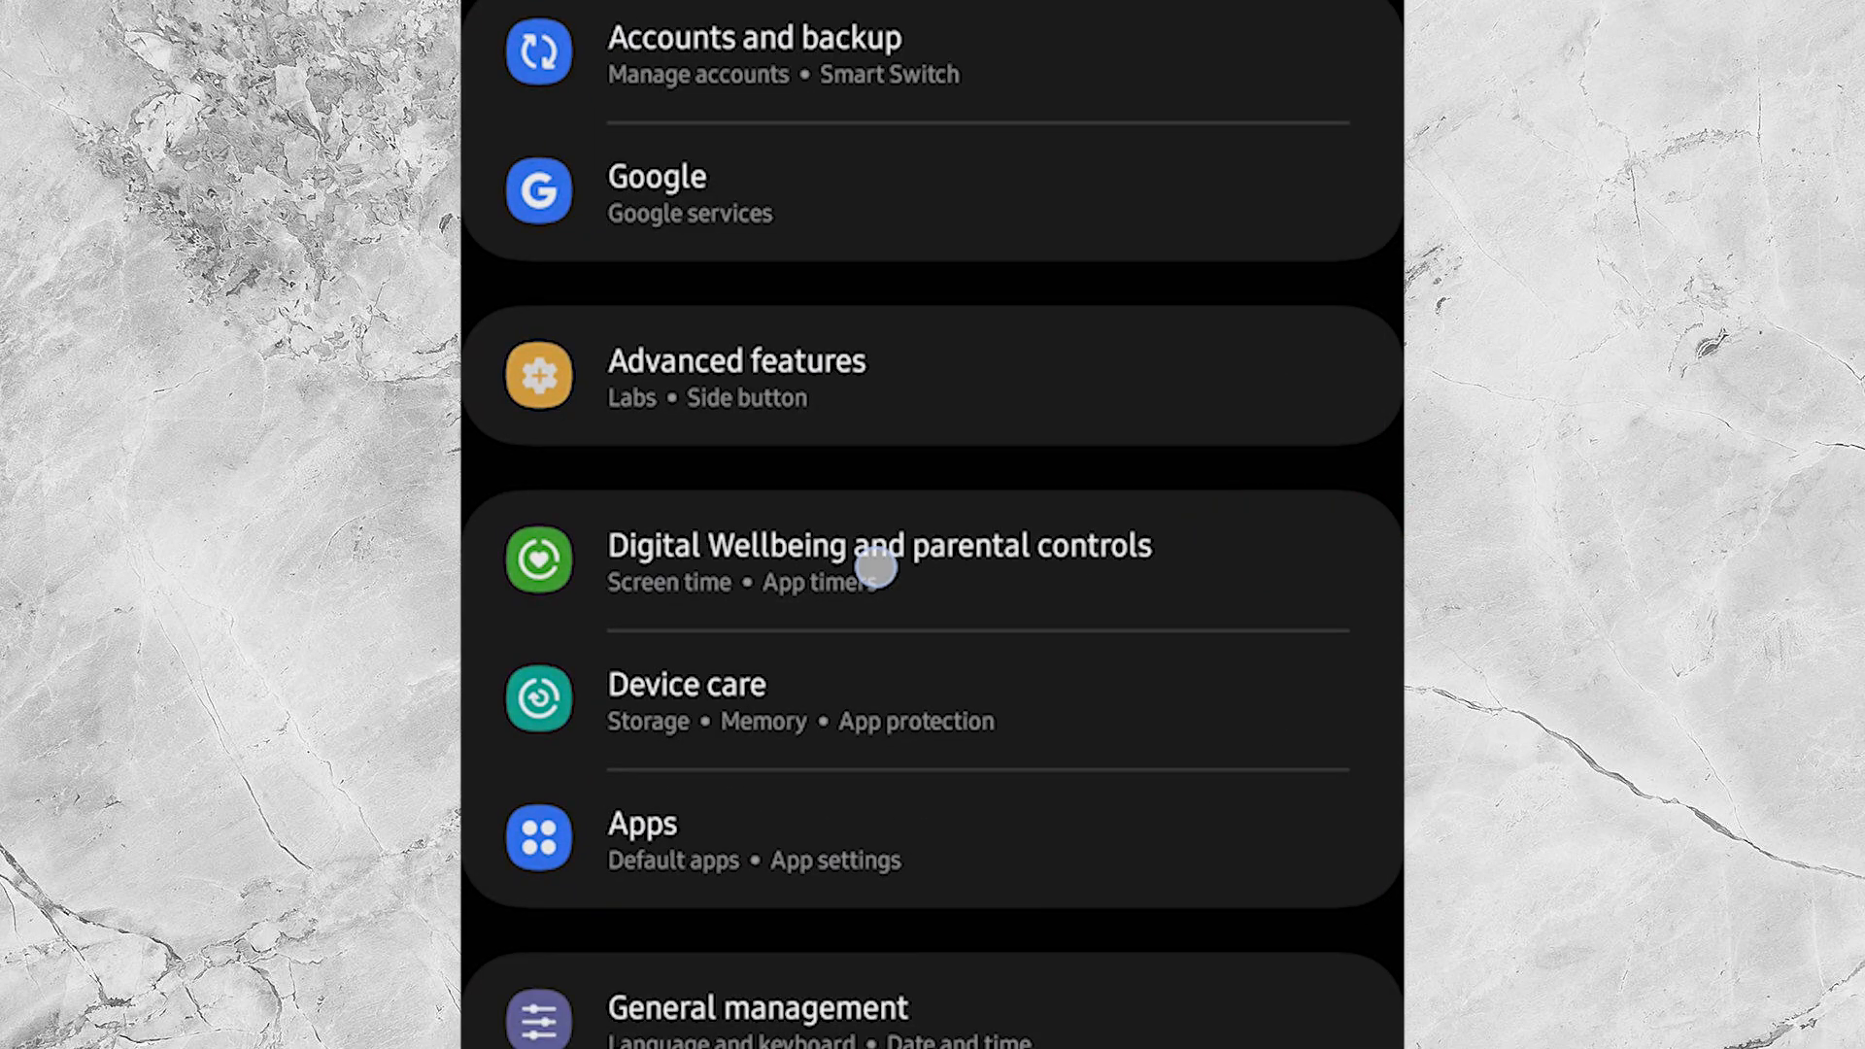
{"action": "left_click", "coordinate": [878, 559]}
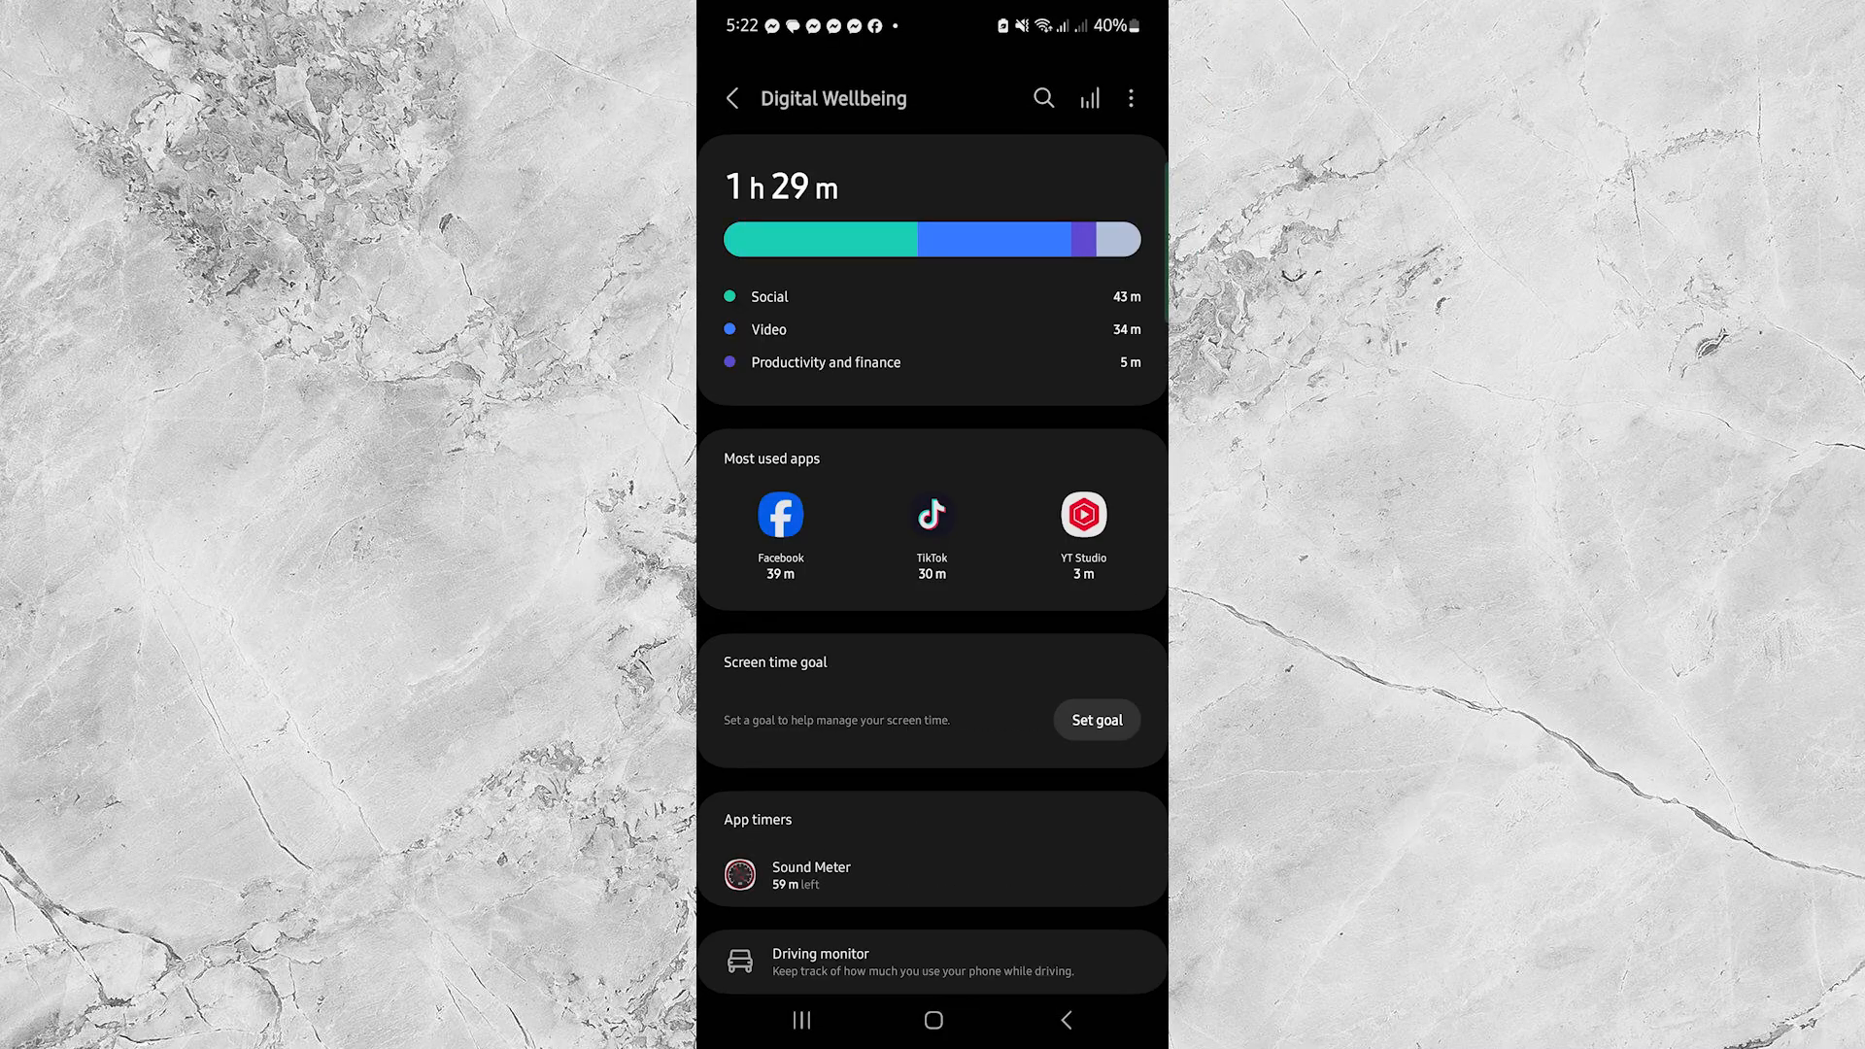
- Tick Mobile Legends: Bang Bang beside Sound Meter under Games and set the app timer
{"action": "scroll", "scroll_direction": "down", "scroll_amount": 3}
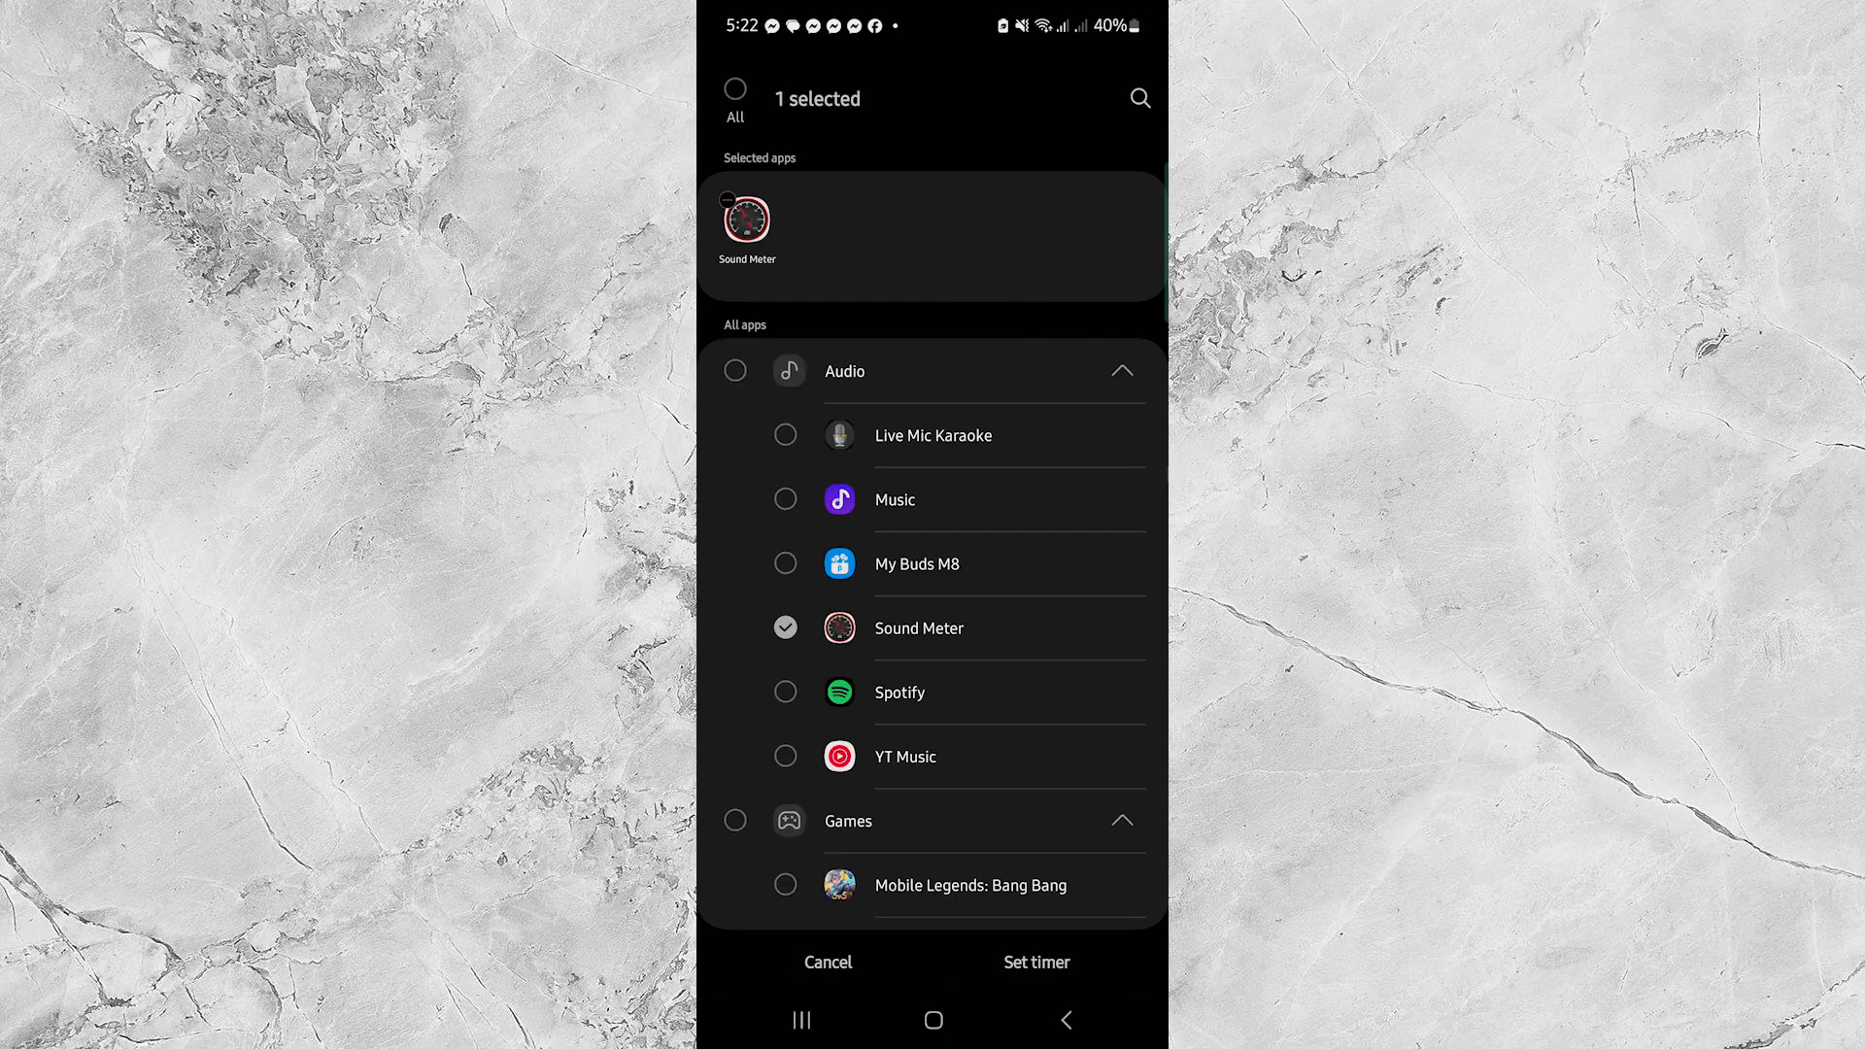
{"action": "scroll", "scroll_direction": "down", "scroll_amount": 3}
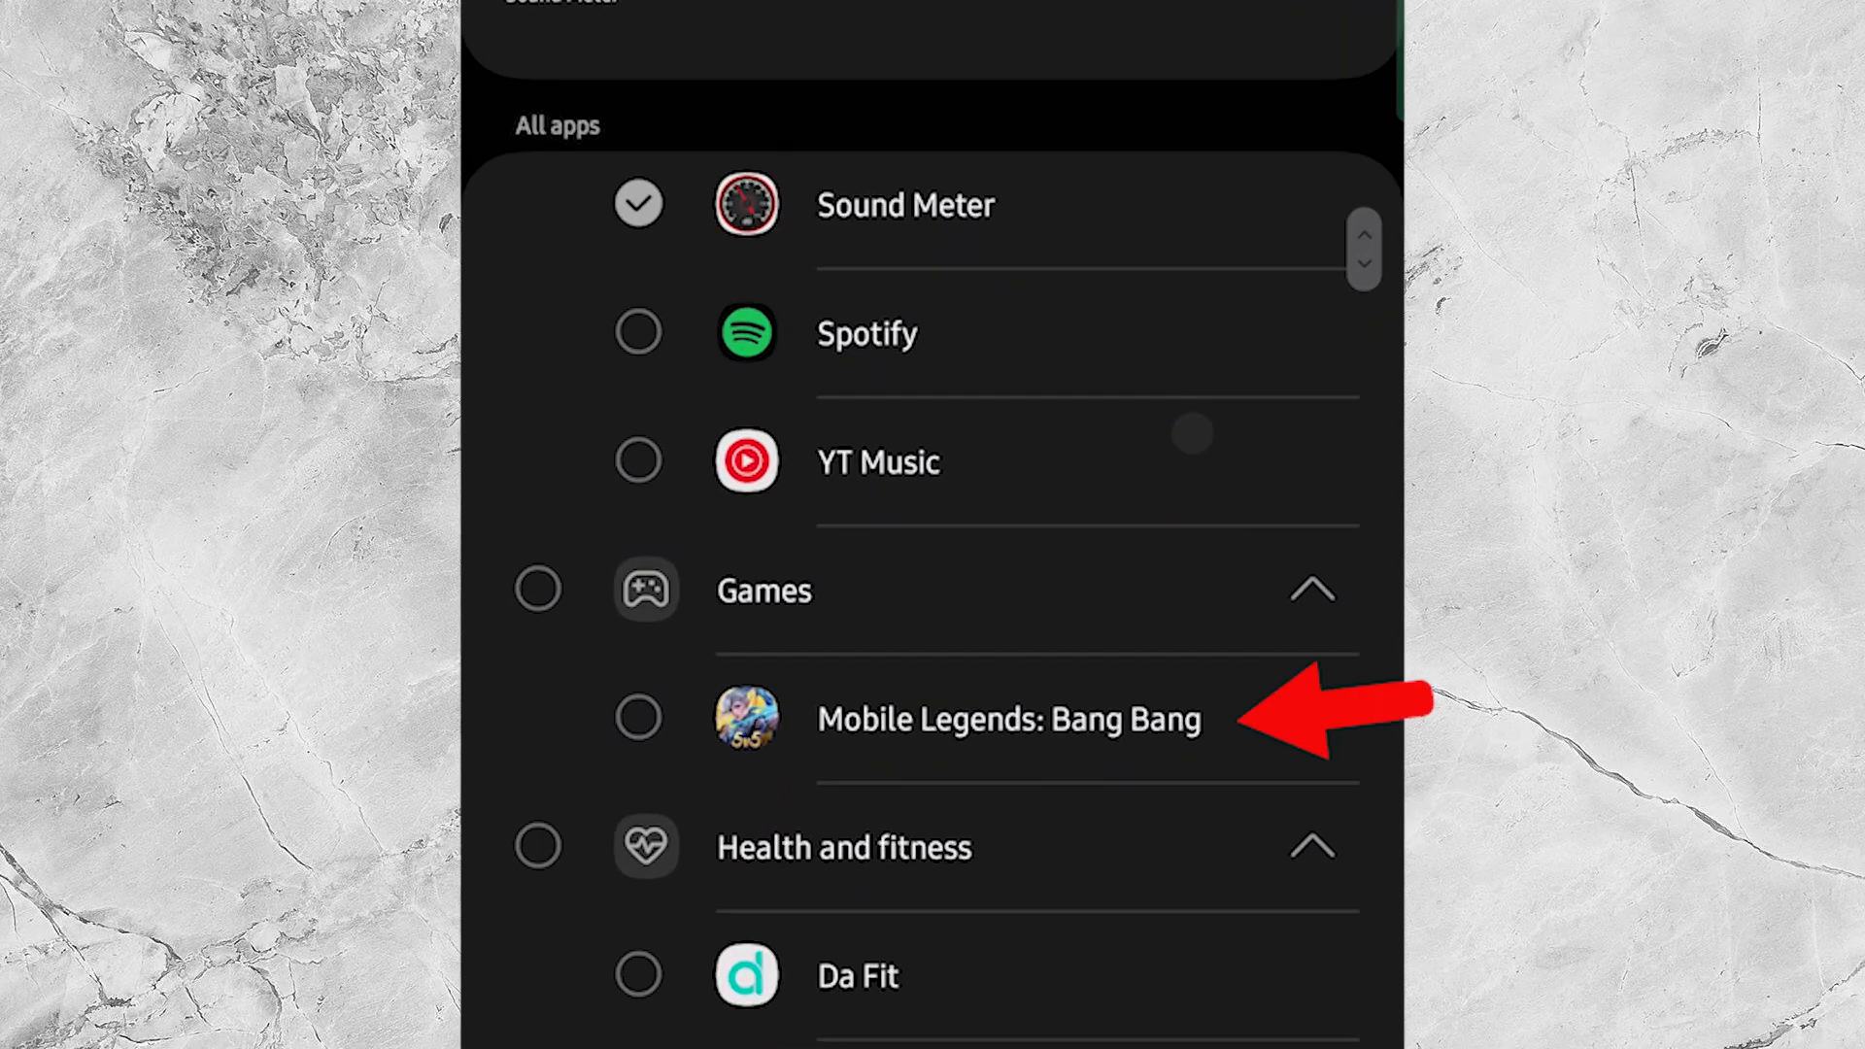
{"action": "left_click", "coordinate": [639, 717]}
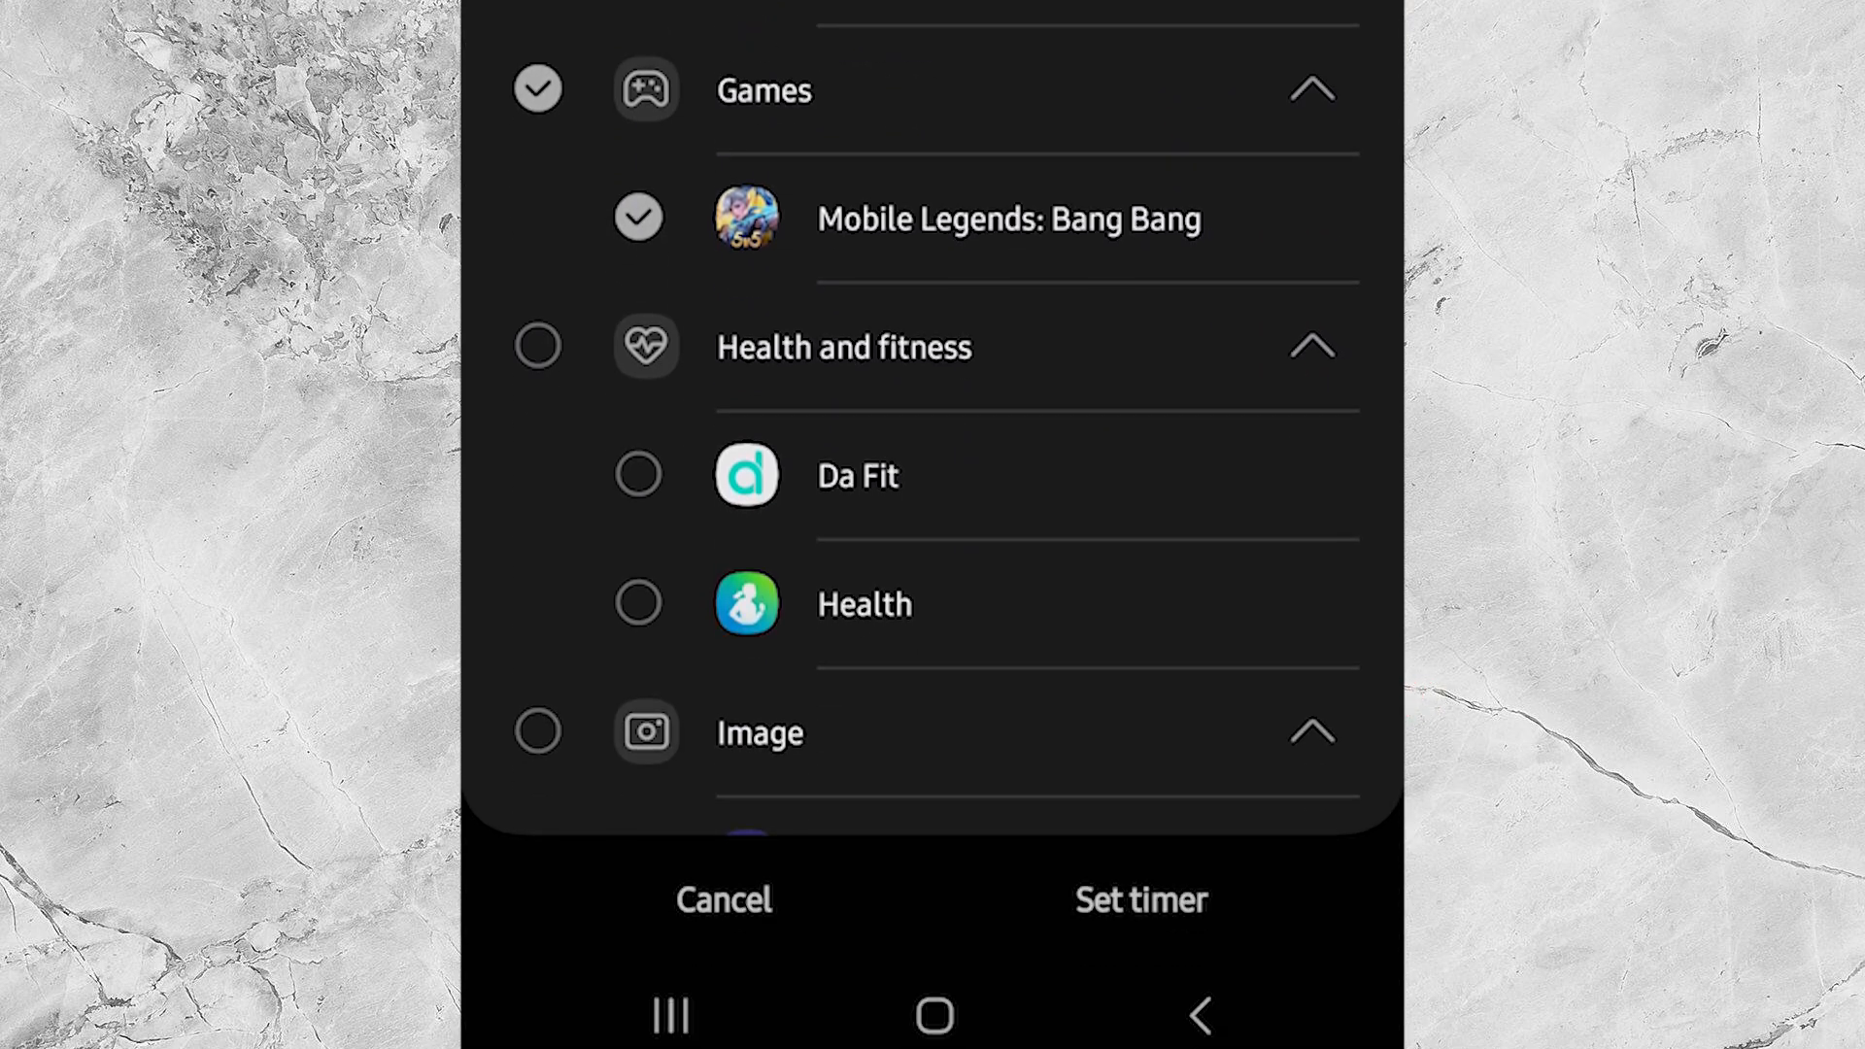
{"action": "left_click", "coordinate": [1140, 900]}
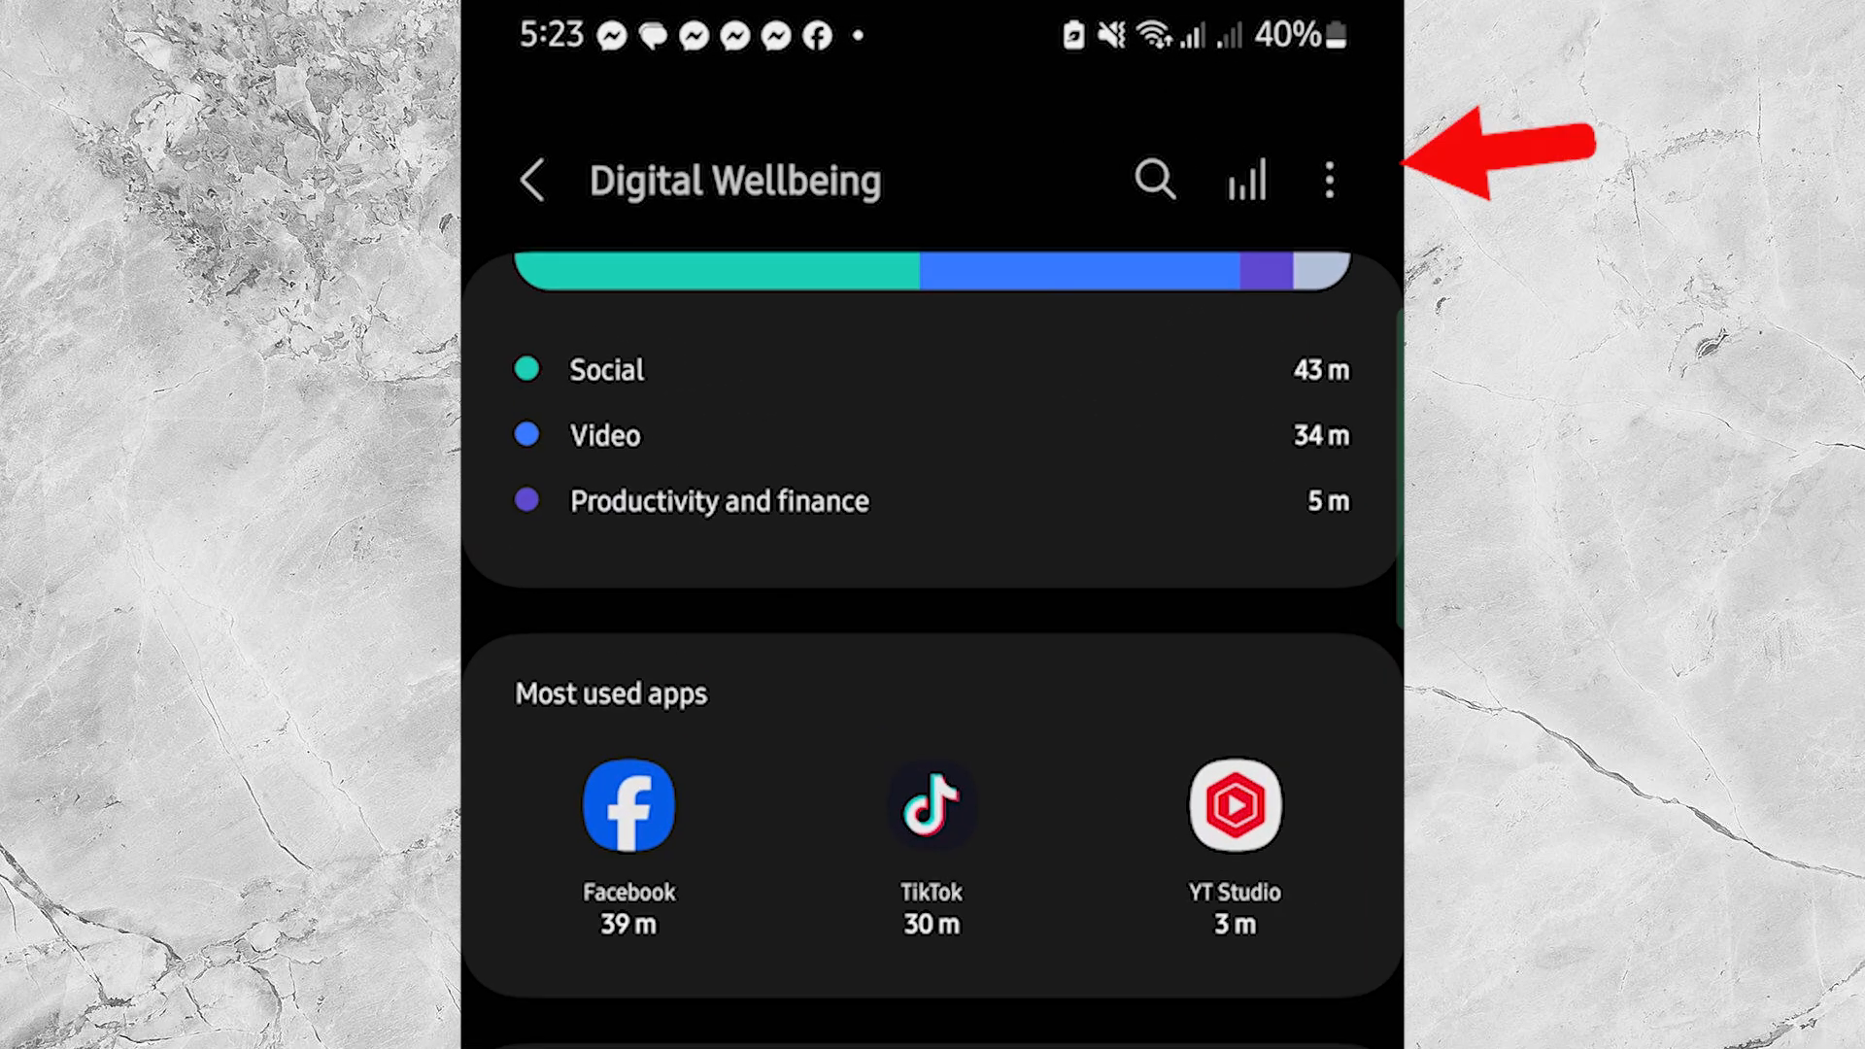
- Reach Digital Wellbeing settings via the three-dot menu, where Set PIN is still off
{"action": "left_click", "coordinate": [1329, 179]}
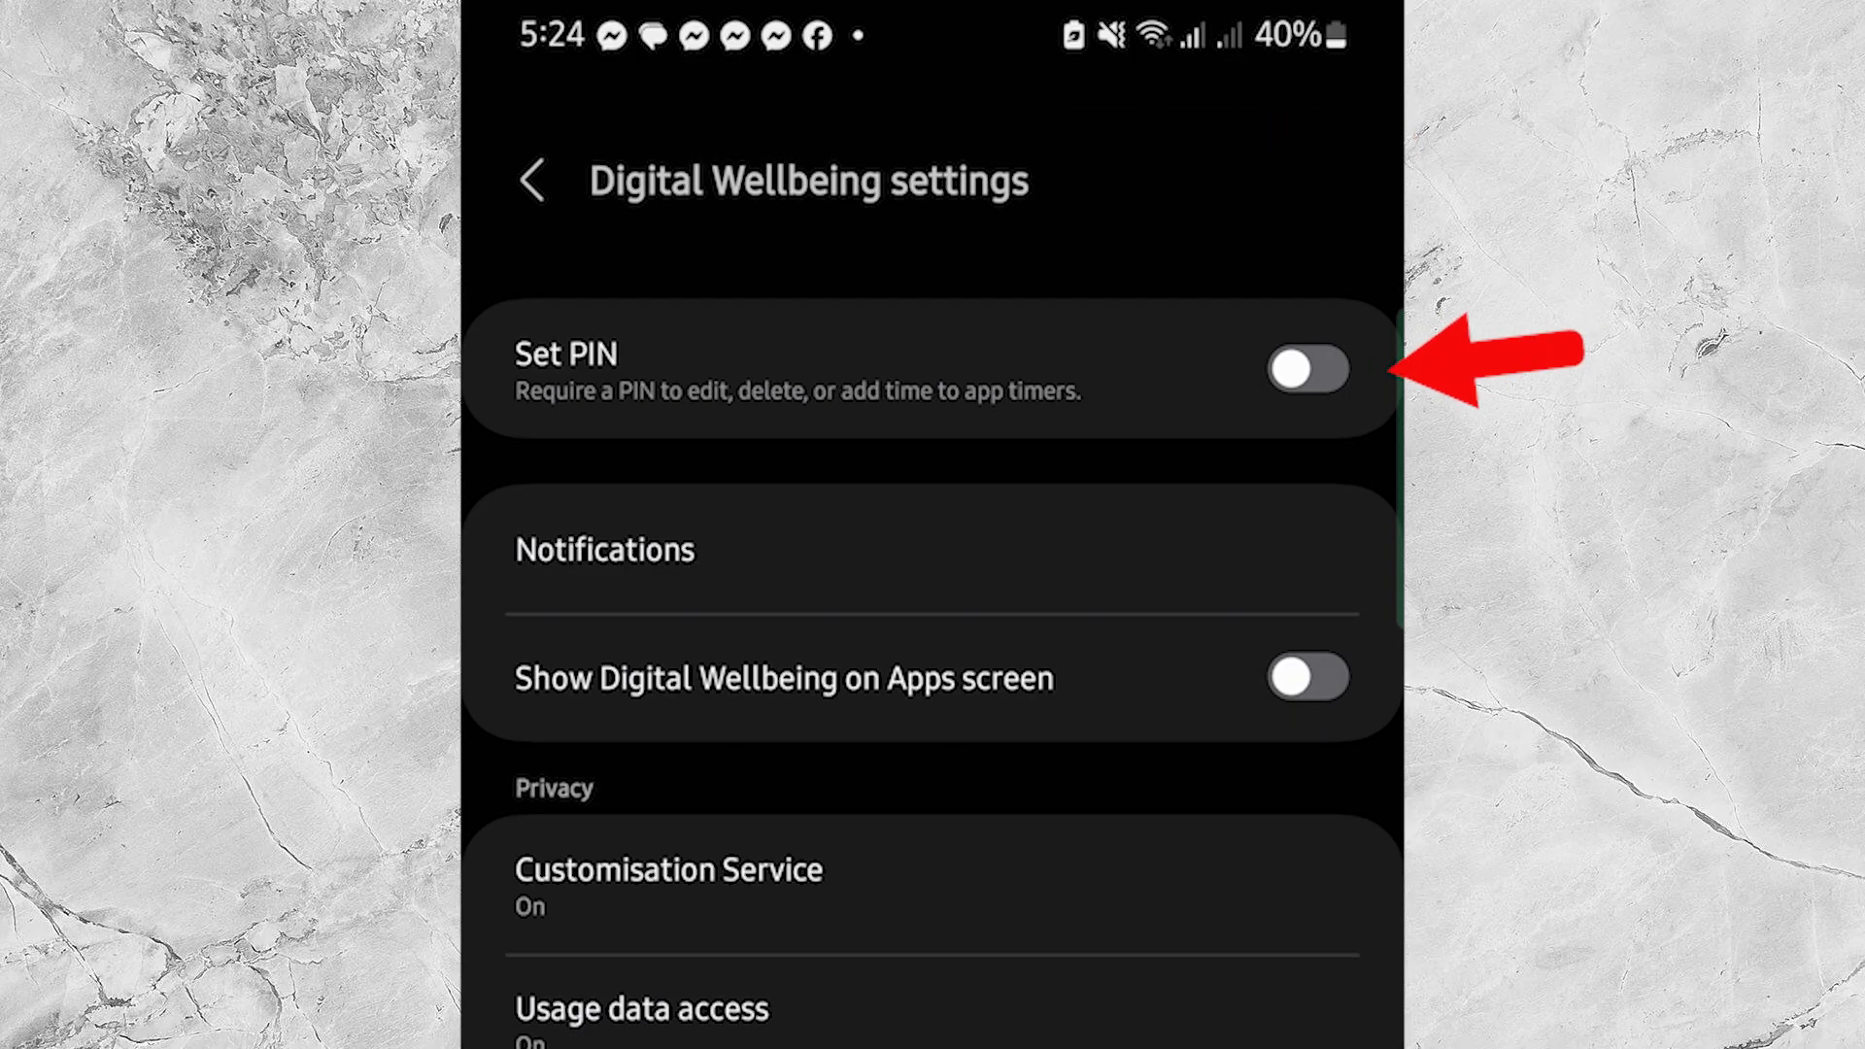
{"action": "left_click", "coordinate": [1306, 369]}
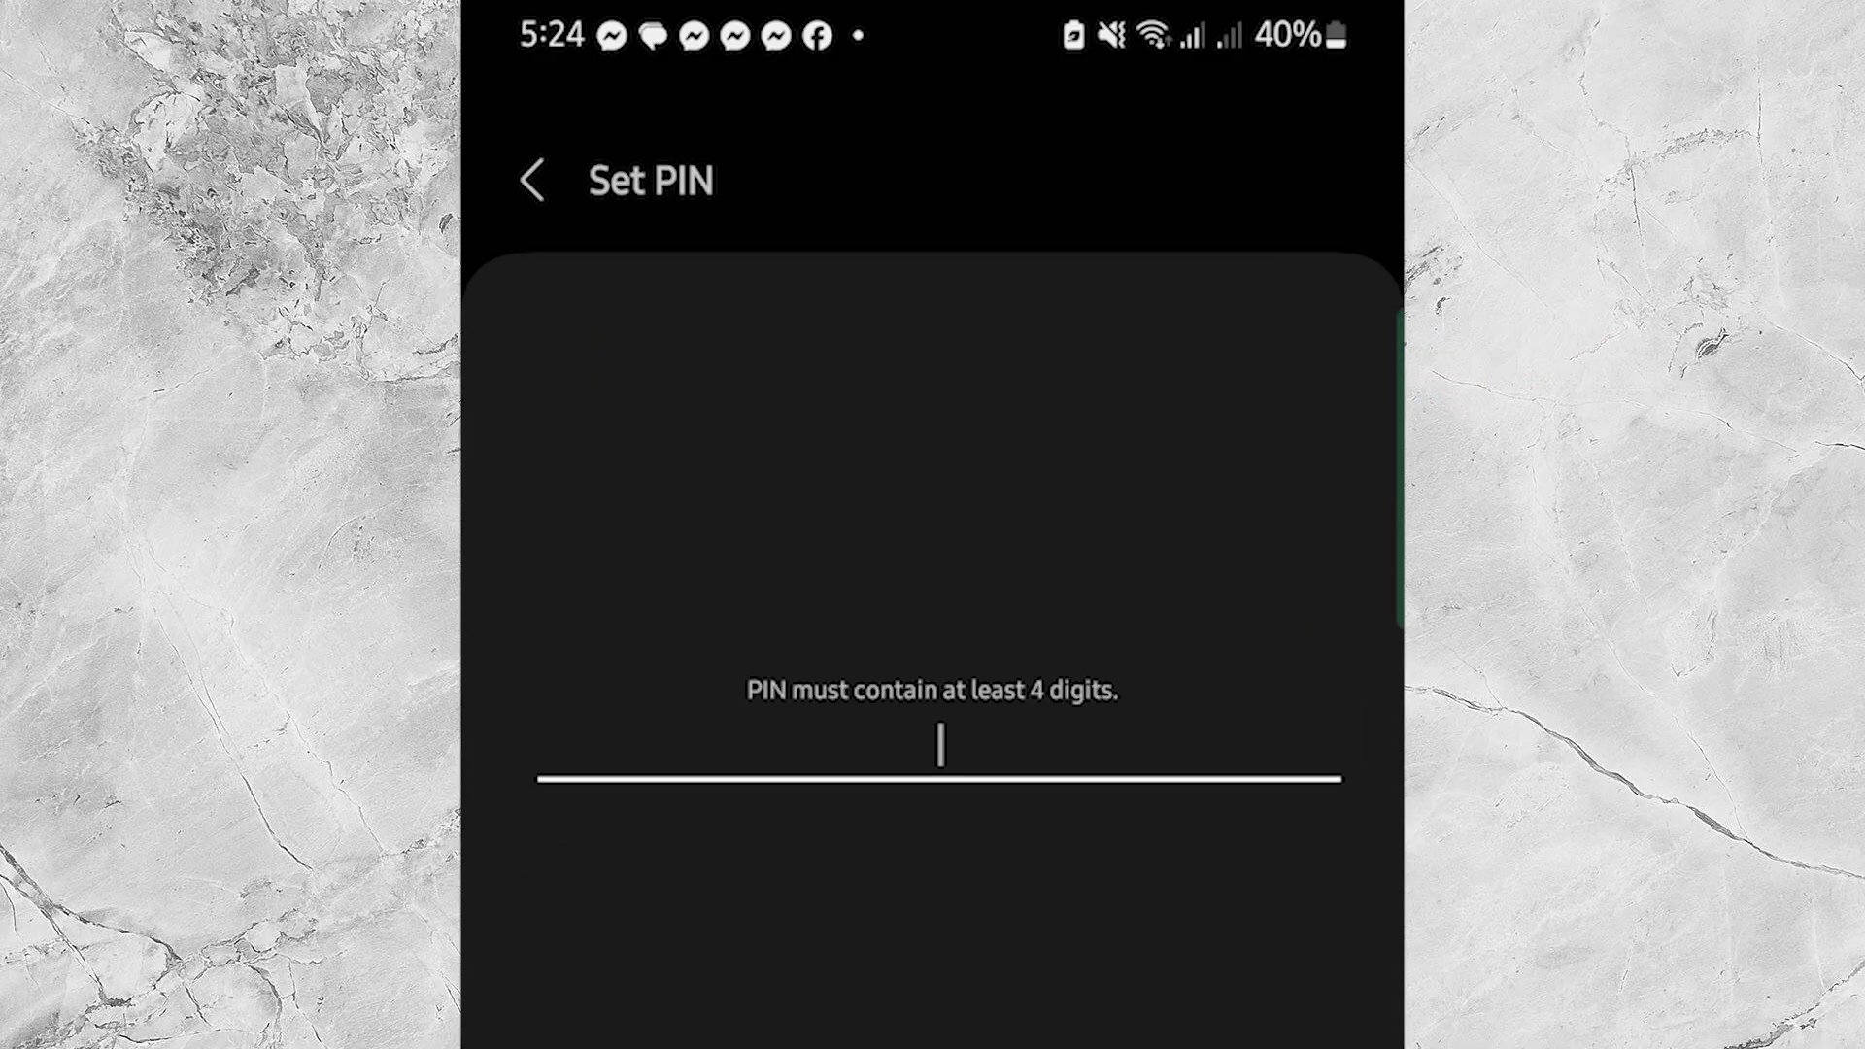
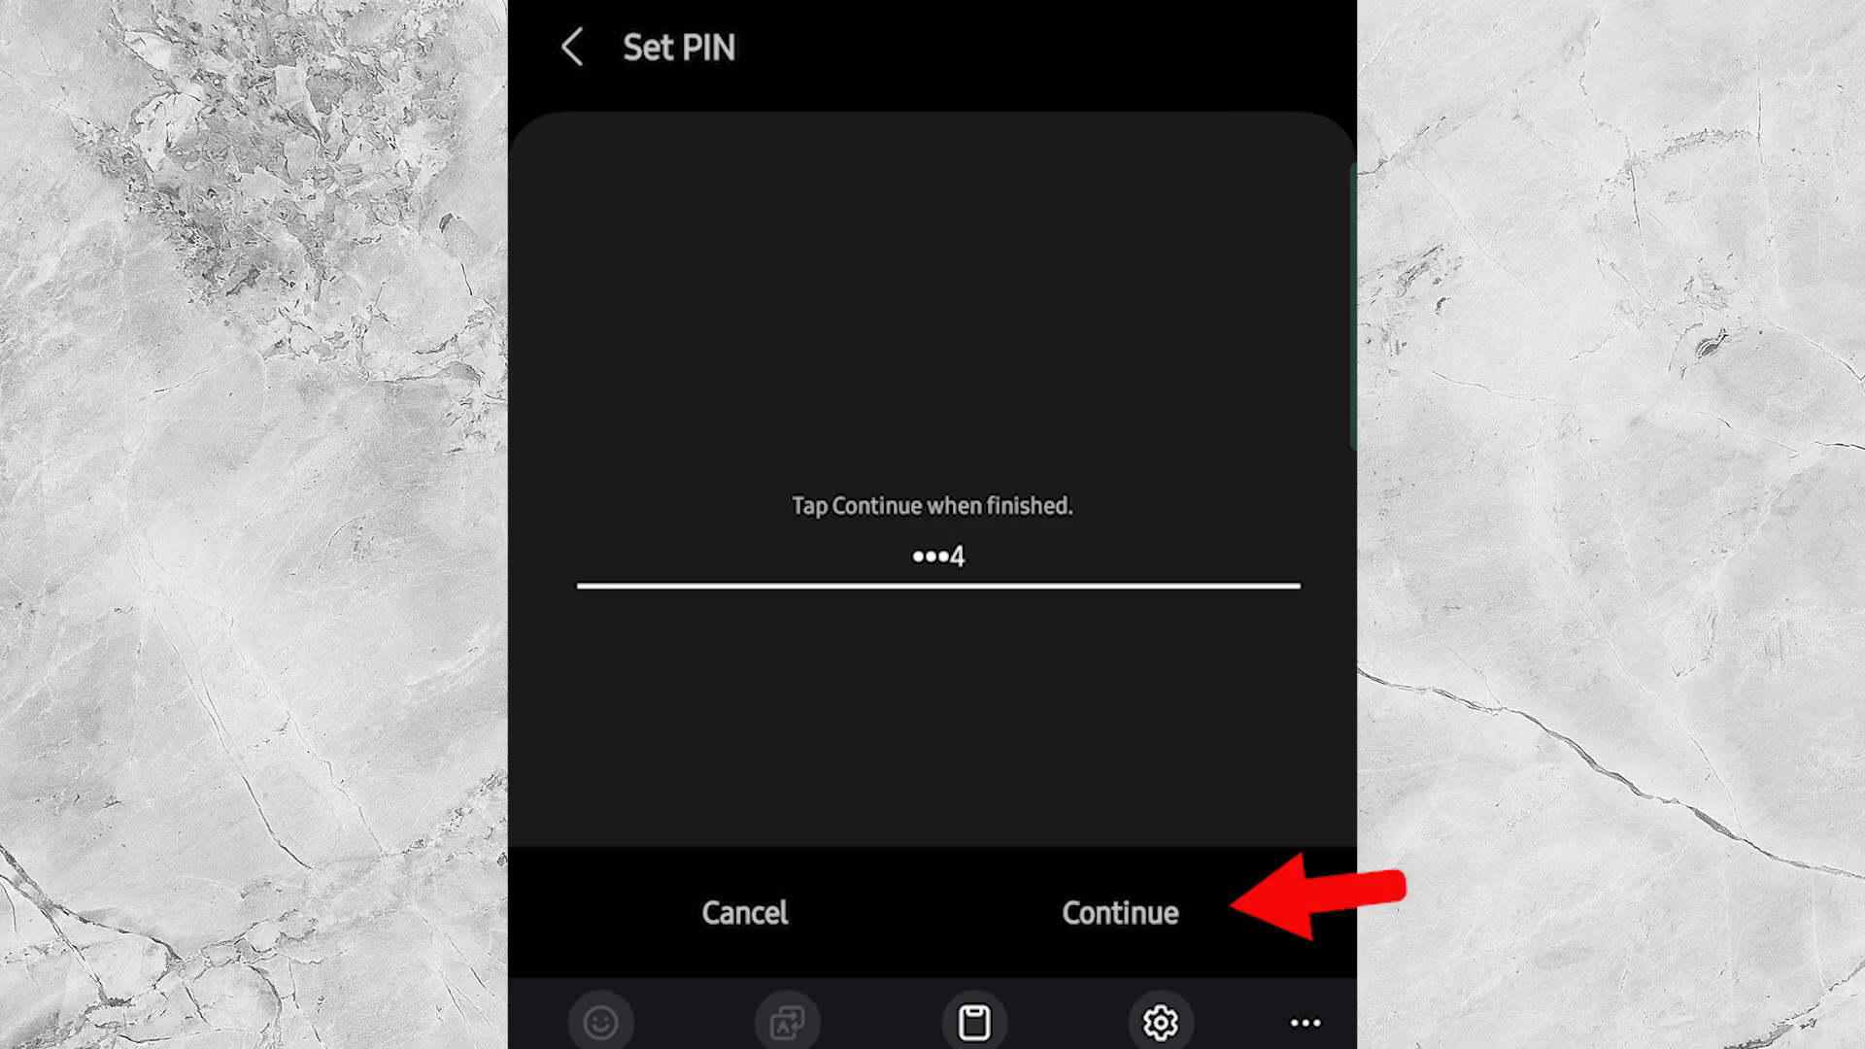
{"action": "left_click", "coordinate": [1117, 913]}
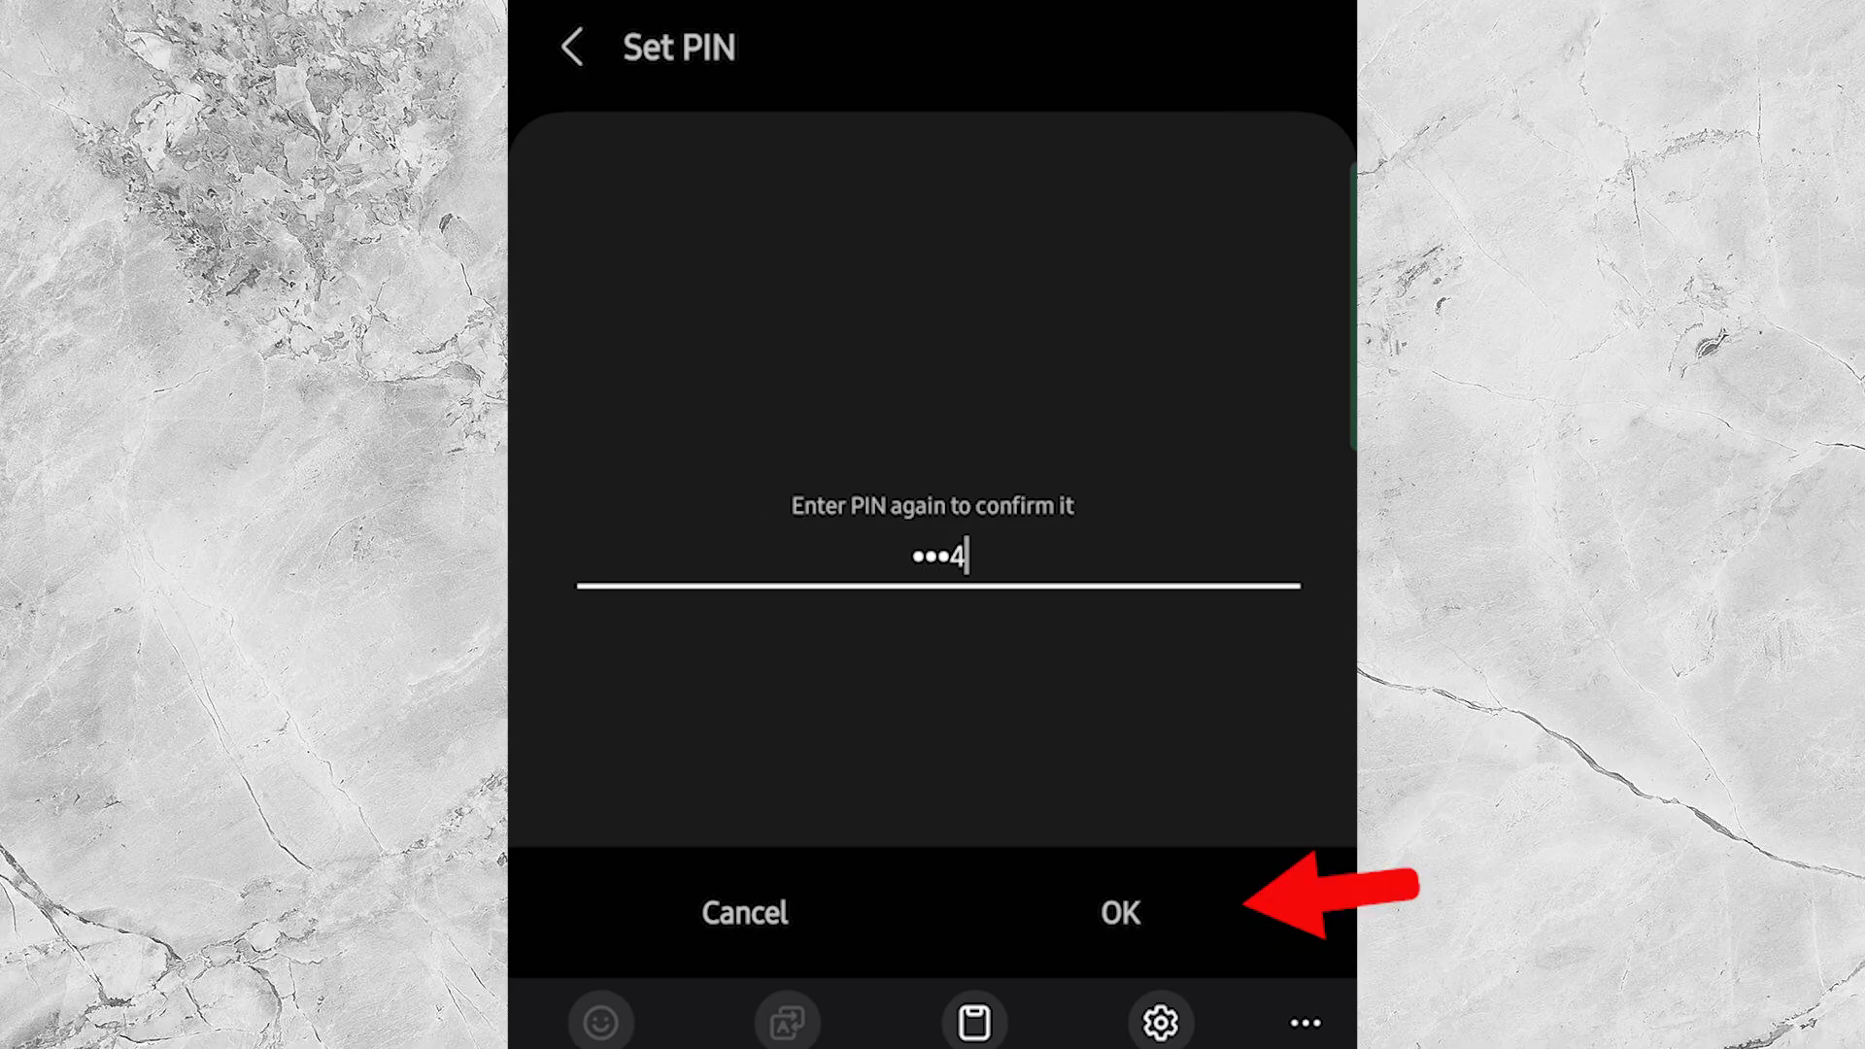
{"action": "left_click", "coordinate": [1115, 913]}
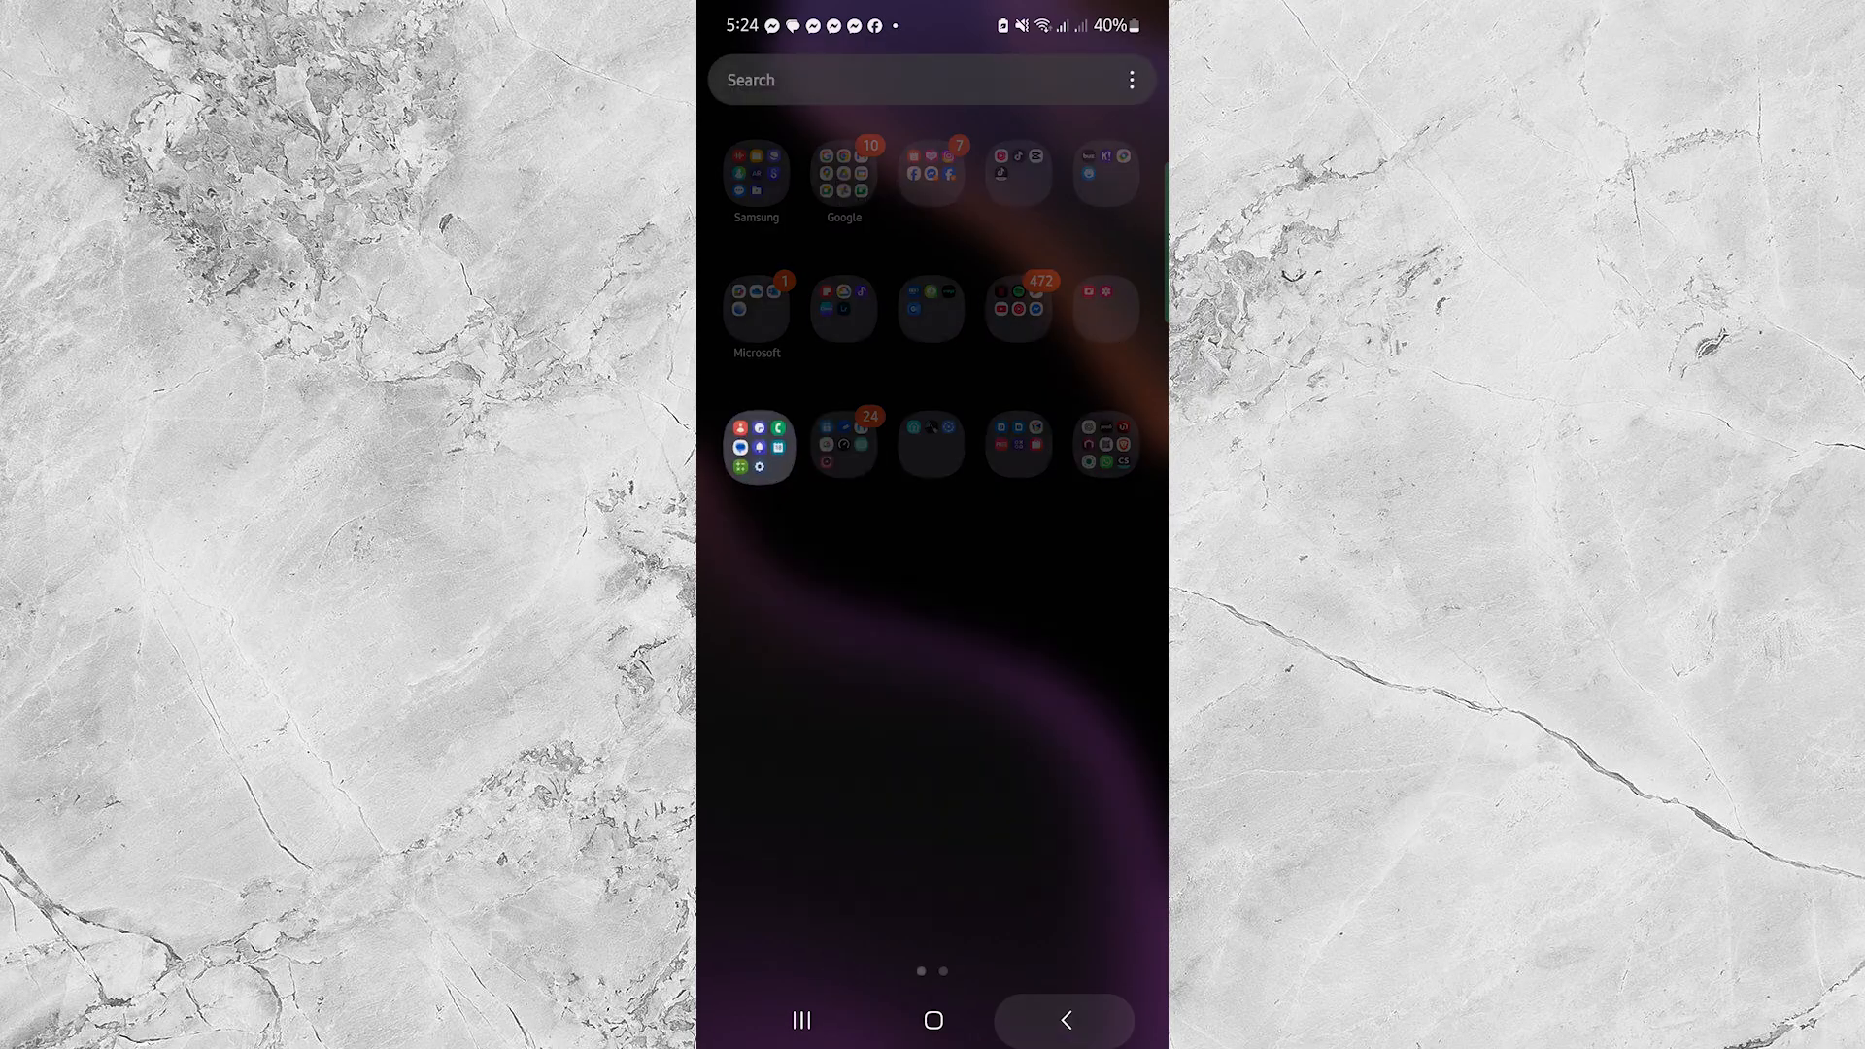
- Launch the greyed Mobile Legends on the second home page and request Change timer
{"action": "scroll", "scroll_direction": "left", "scroll_amount": 3}
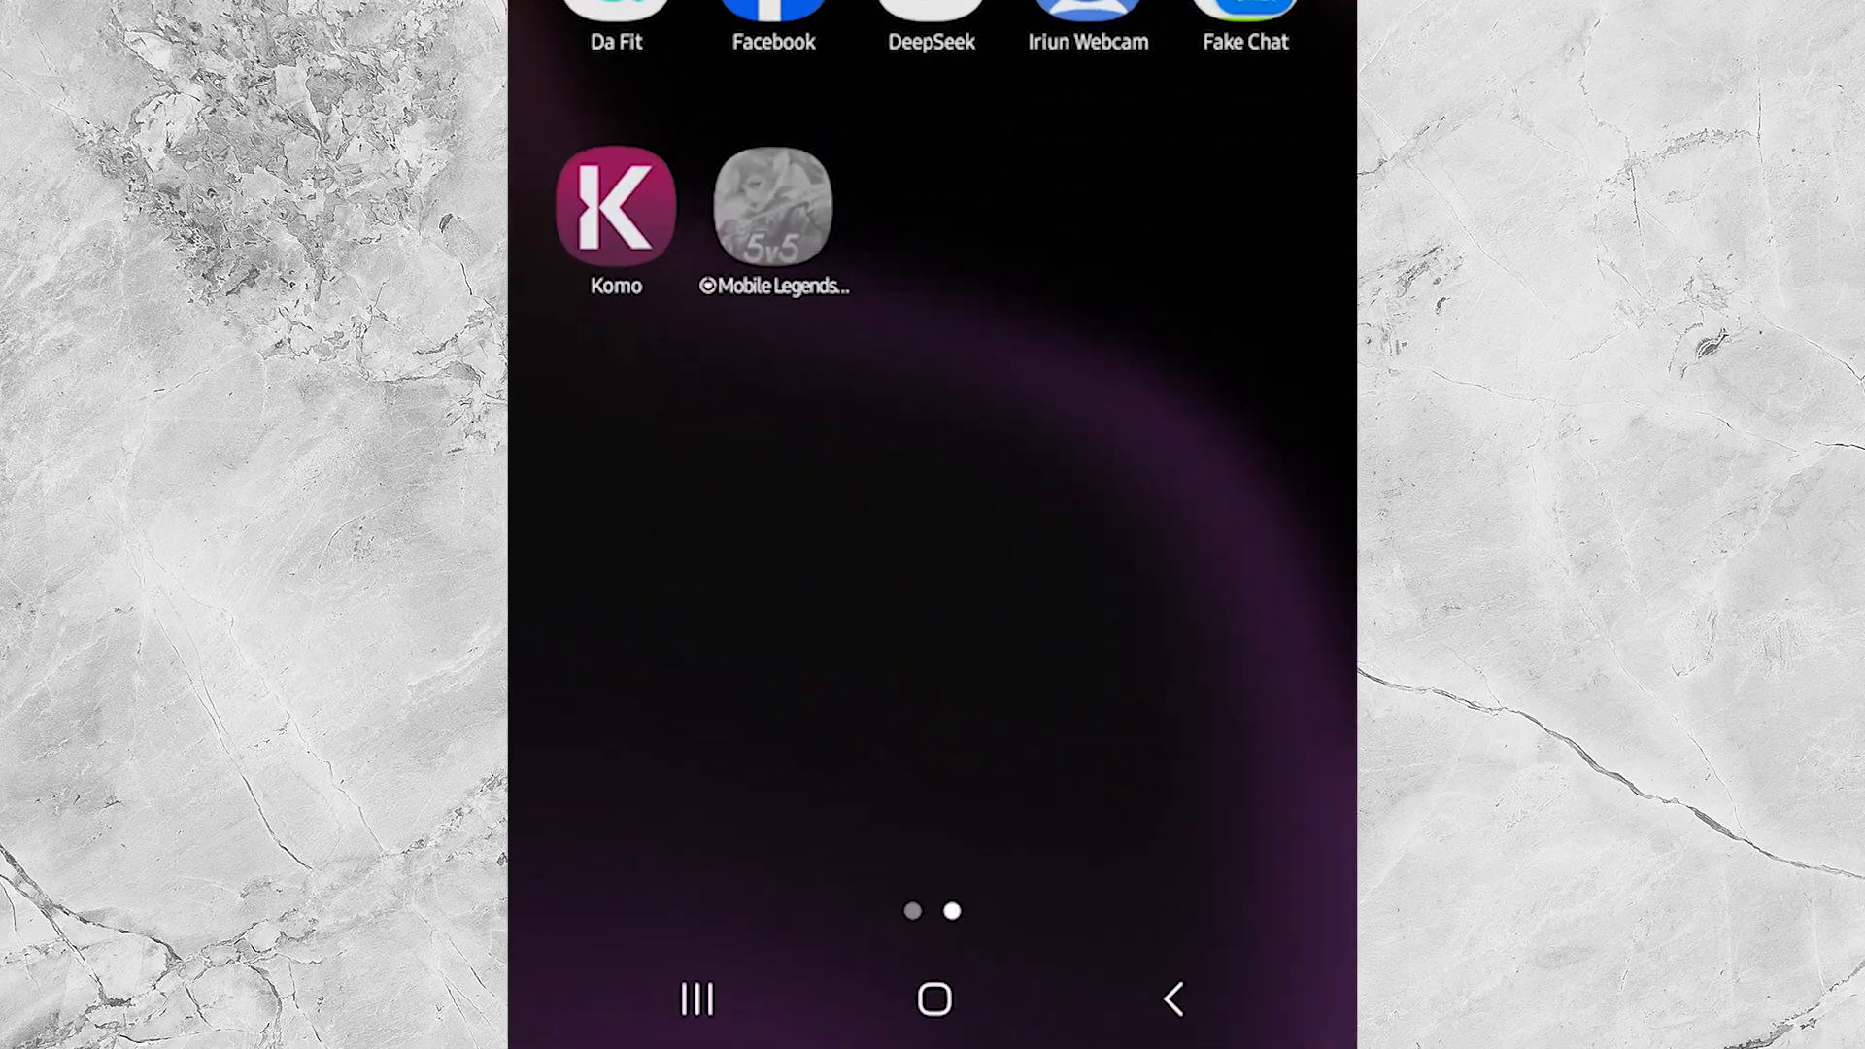
{"action": "left_click", "coordinate": [772, 207]}
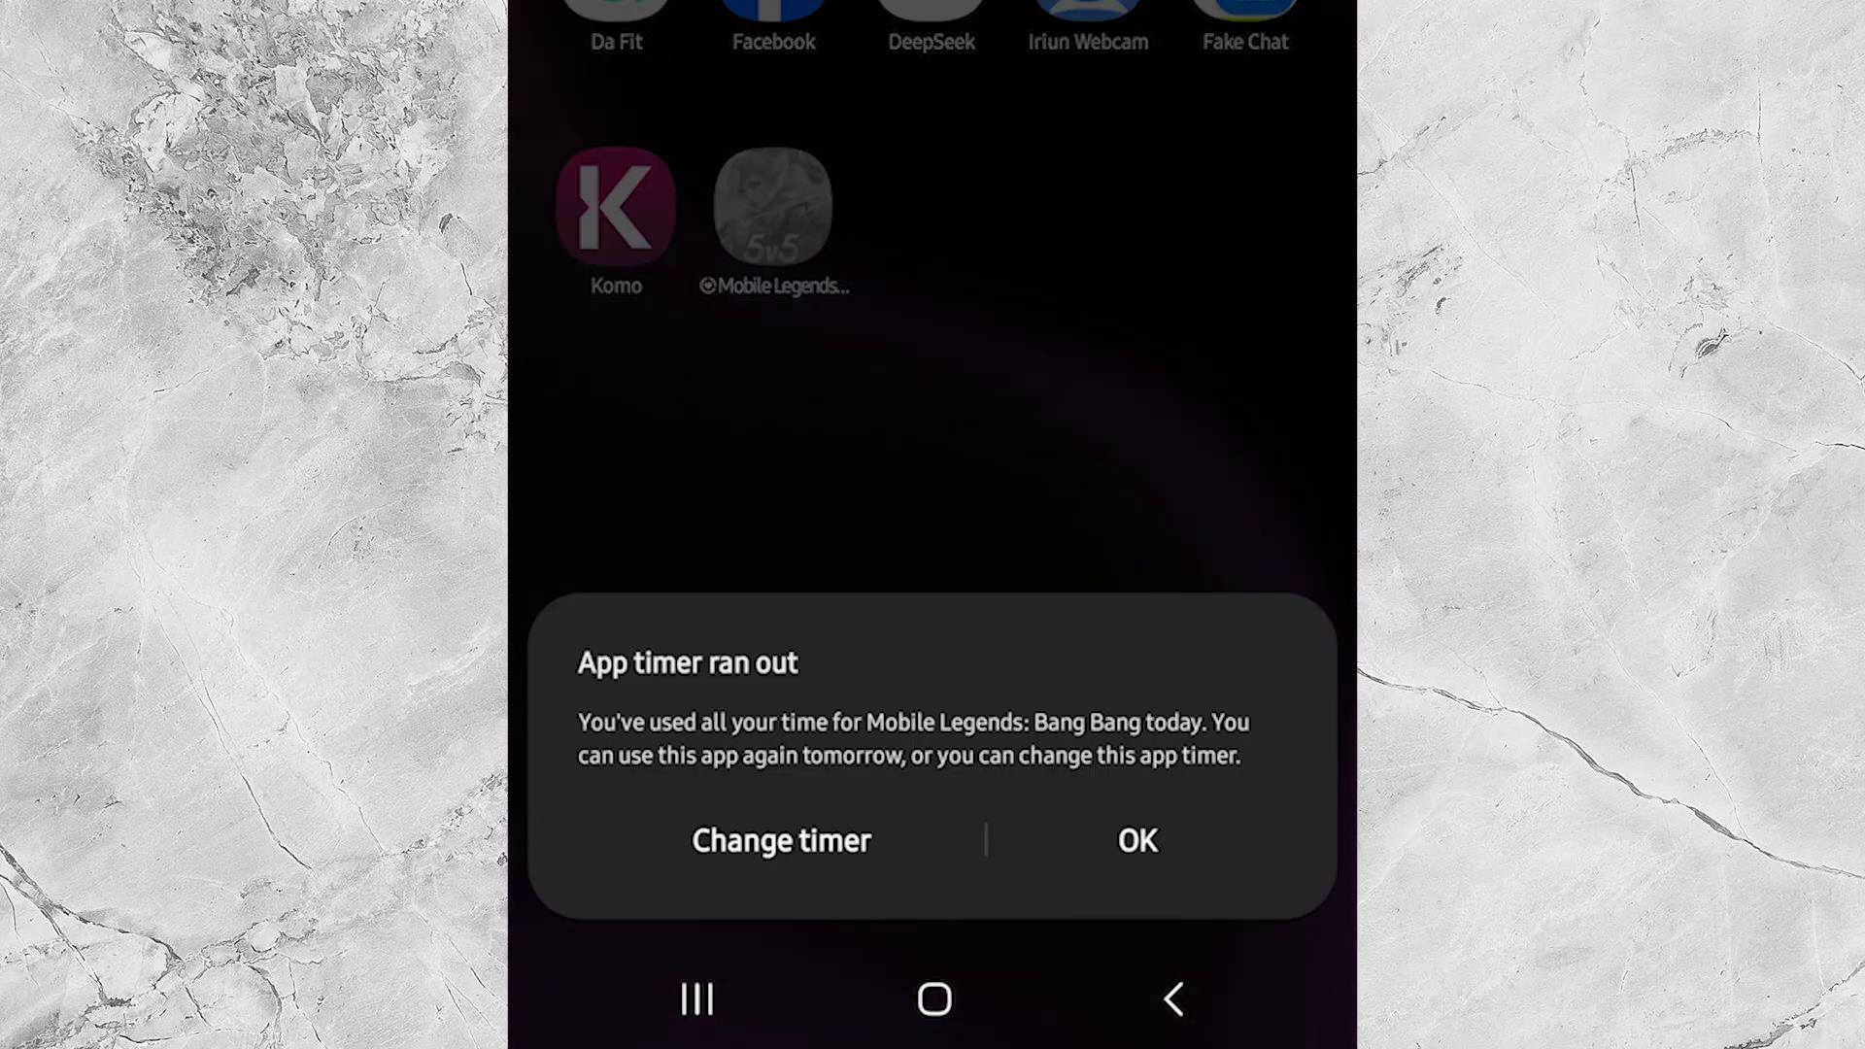
{"action": "left_click", "coordinate": [1135, 839]}
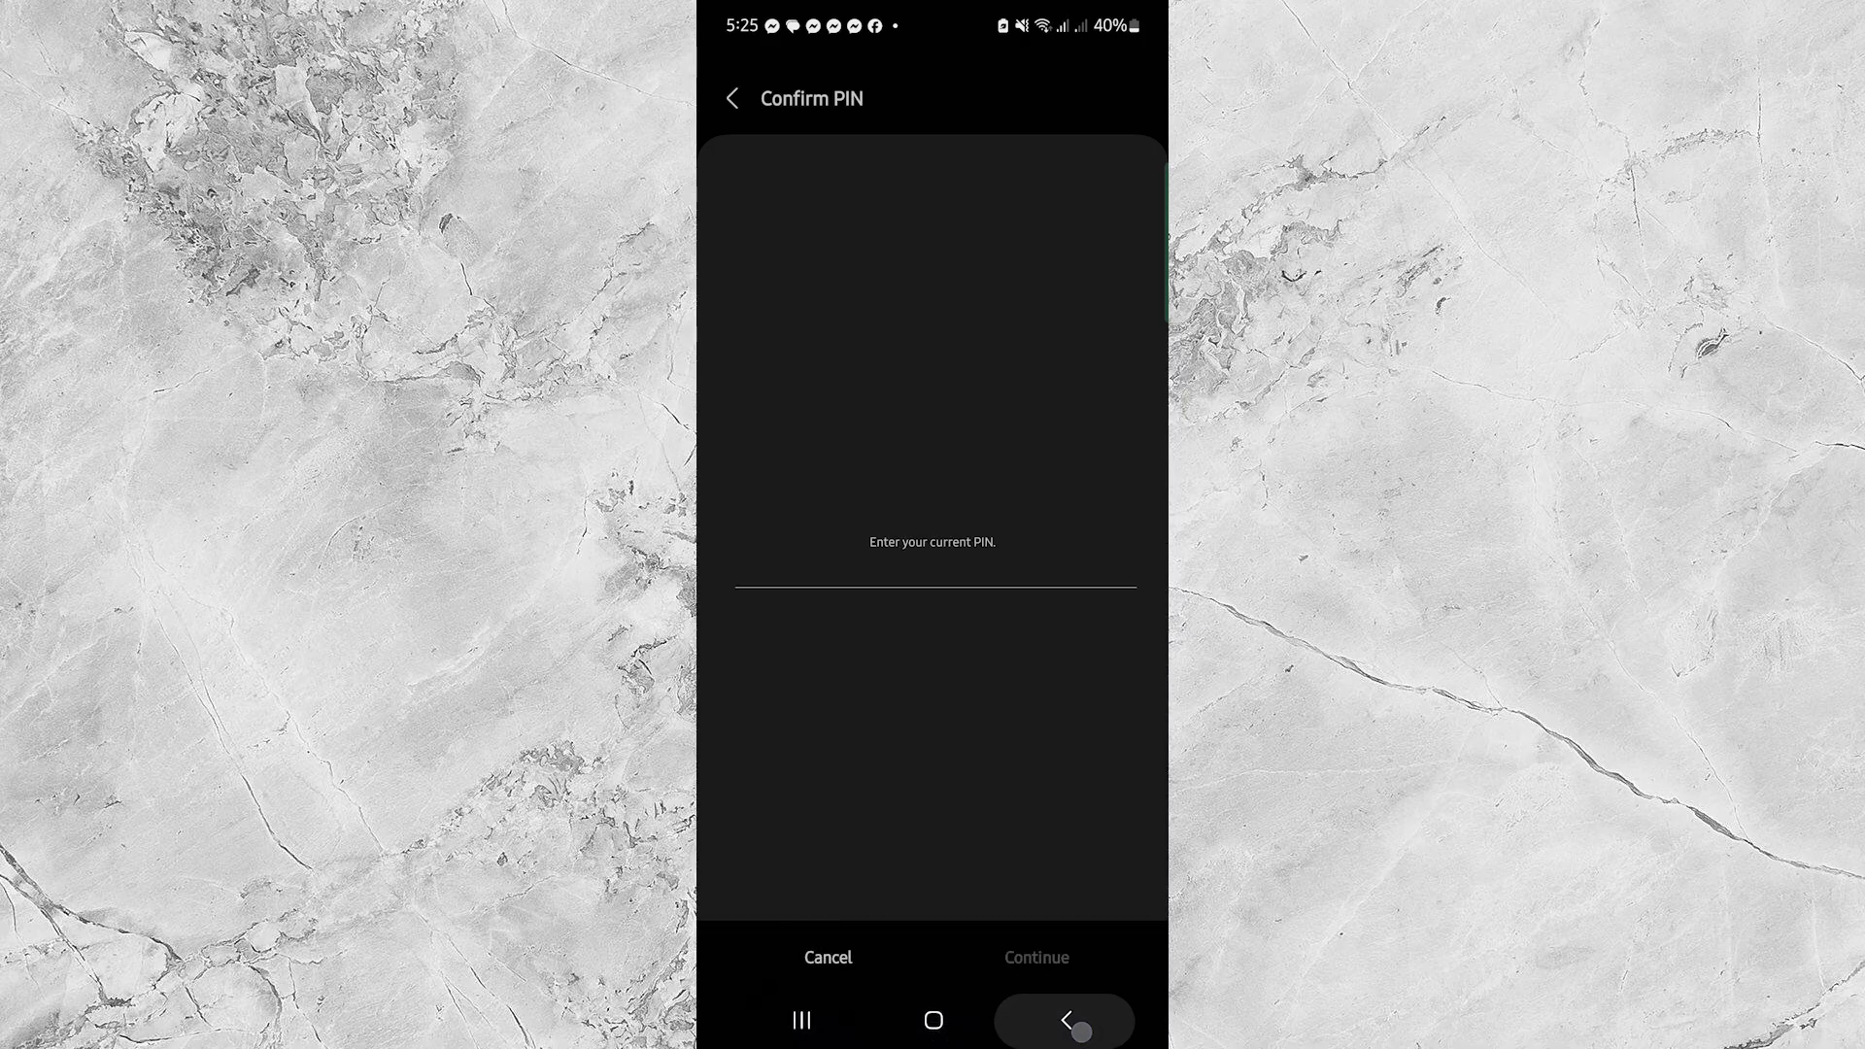
- Back out of the Confirm PIN prompt, leaving Mobile Legends greyed out on the home screen
{"action": "left_click", "coordinate": [1063, 1020]}
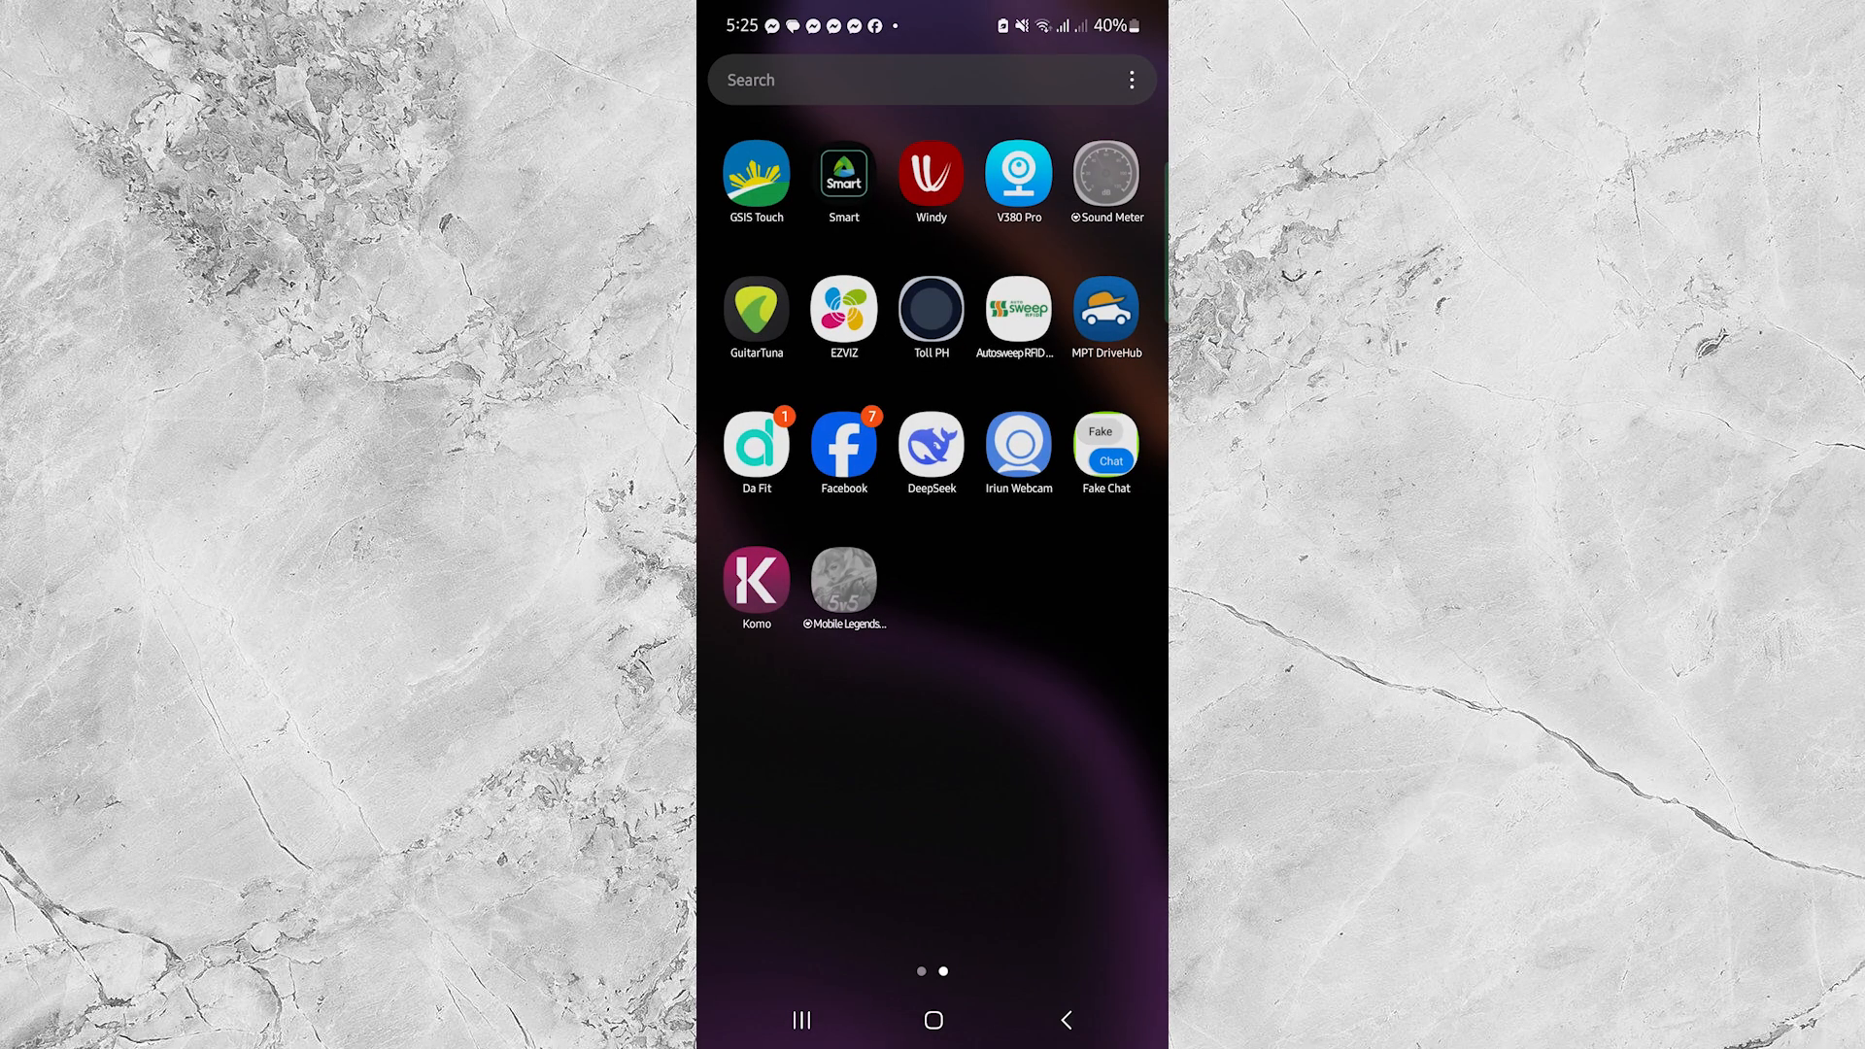